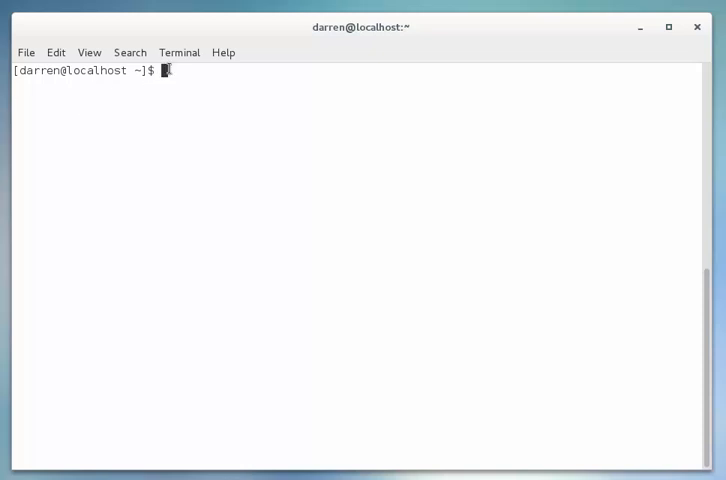
# Step: Import the ownCloud stable CentOS_7 repository key with sudo rpm --import, supplying the sudo password
pyautogui.write('sudo rpm --import https://download.owncloud.org/download/repositories/stable/CentOS_7/repodata/repomd.xml.key')
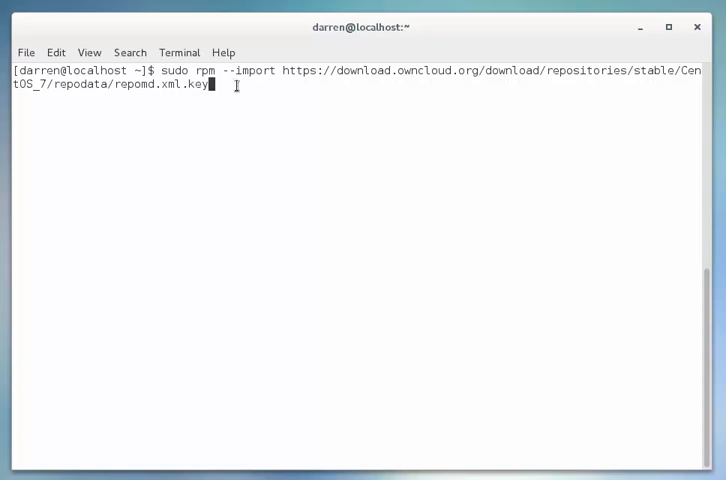
pyautogui.press('Return')
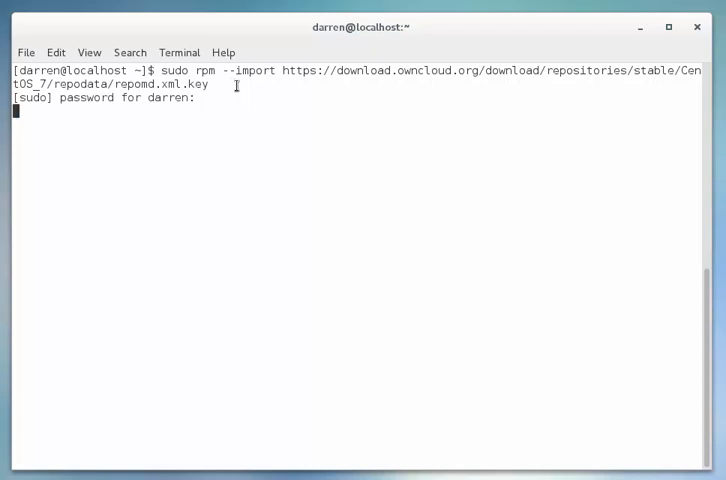
pyautogui.press('Return')
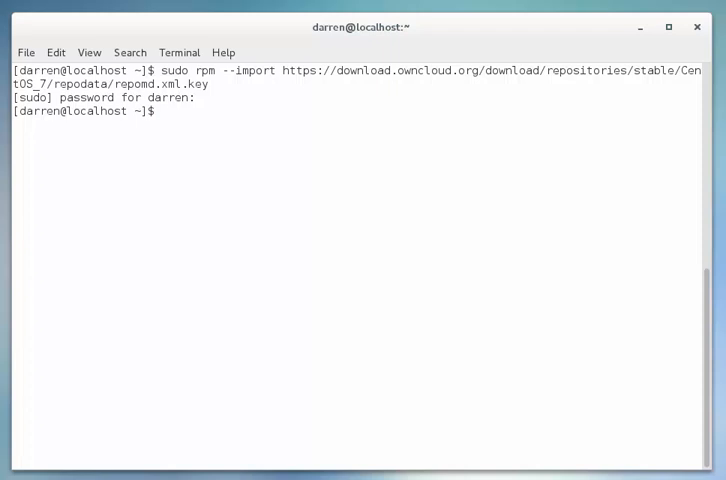
pyautogui.moveTo(200, 144)
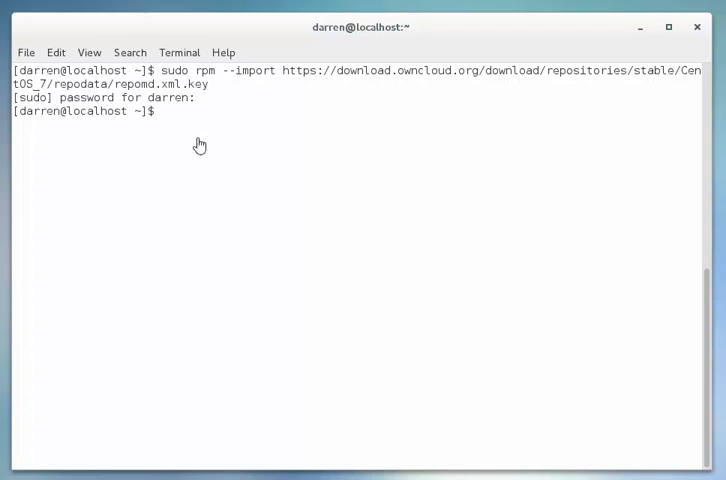
# Step: Download ownCloud.repo into /etc/yum.repos.d with curl, then run sudo yum clean expire-cache
pyautogui.rightClick(200, 144)
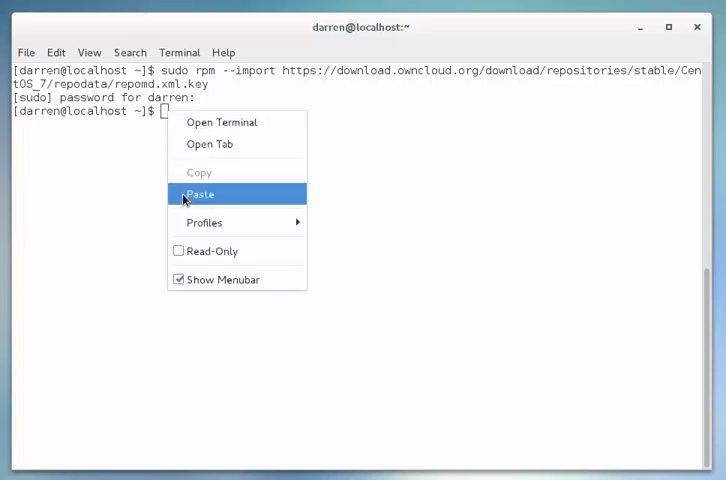
pyautogui.click(200, 194)
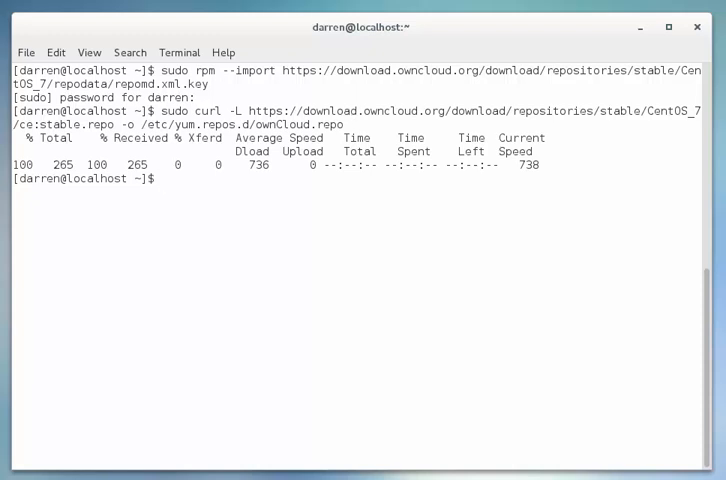
pyautogui.moveTo(168, 188)
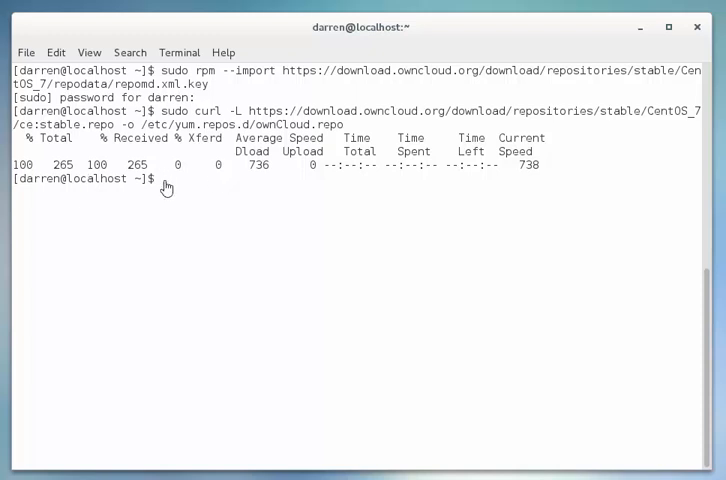
pyautogui.write('sudo yum clean expire-cache')
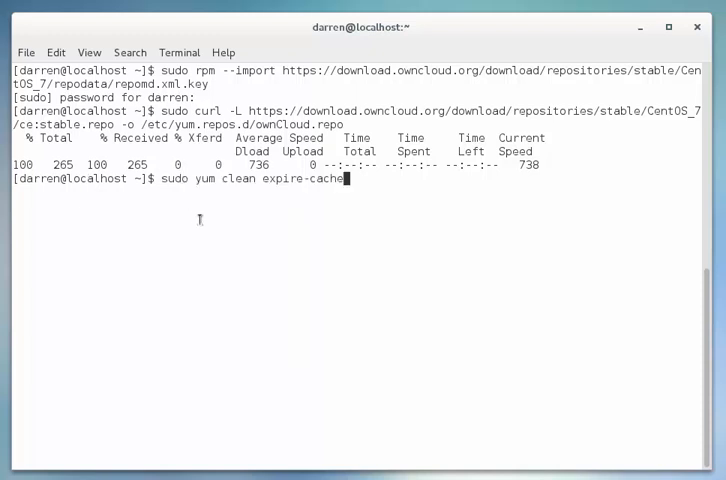
pyautogui.press('Return')
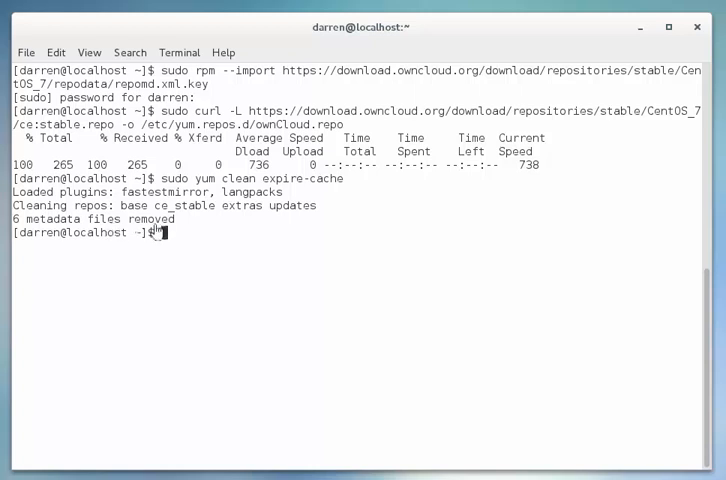
# Step: Run sudo yum install owncloud and confirm with y to install ownCloud 9.1.6 and its dependencies
pyautogui.rightClick(160, 232)
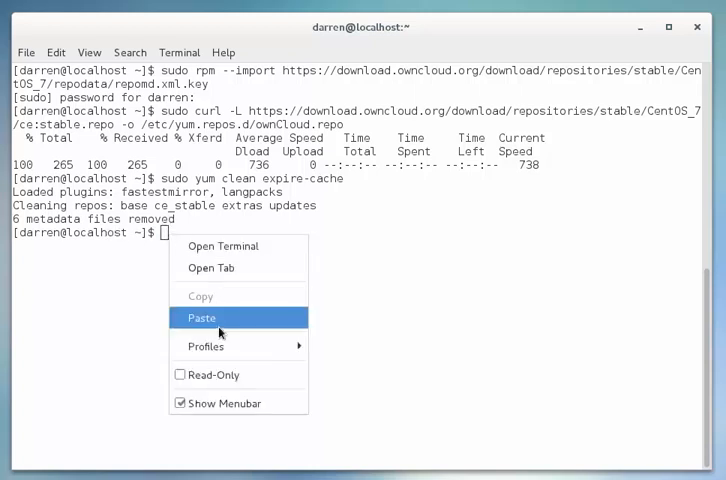
pyautogui.click(202, 316)
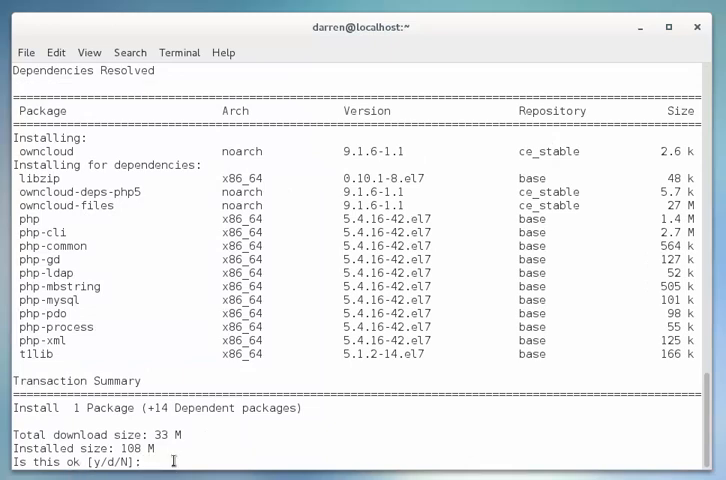
pyautogui.write('y')
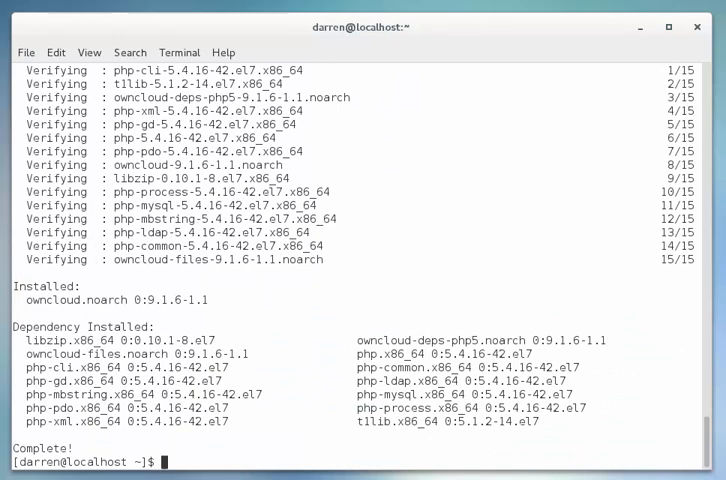
pyautogui.moveTo(376, 450)
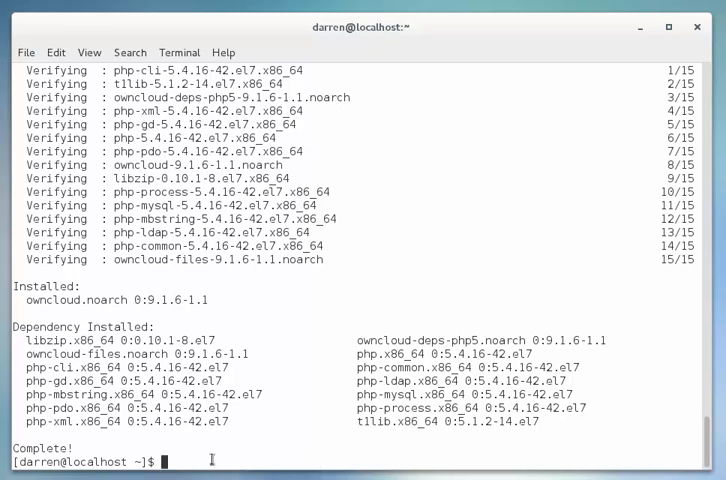
pyautogui.moveTo(210, 456)
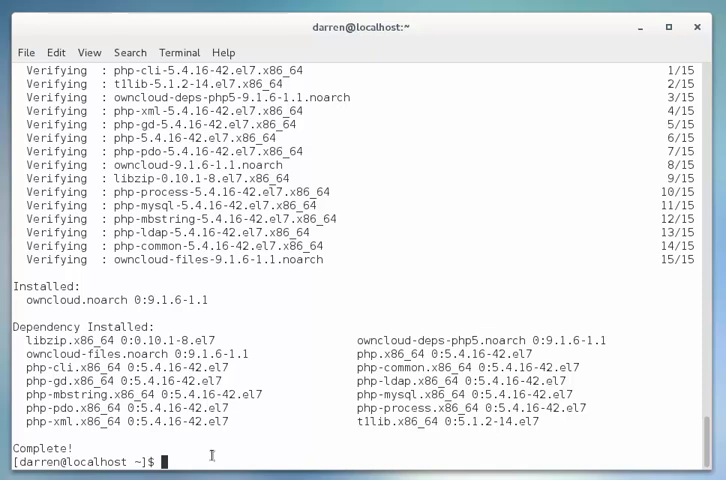
# Step: Log into MariaDB with sudo mysql -u root -p and create the owncloud database
pyautogui.write('sudo m')
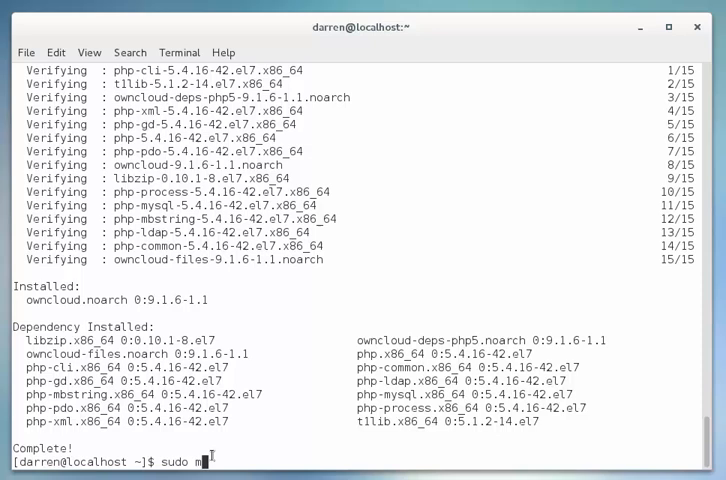
pyautogui.write('ysql -')
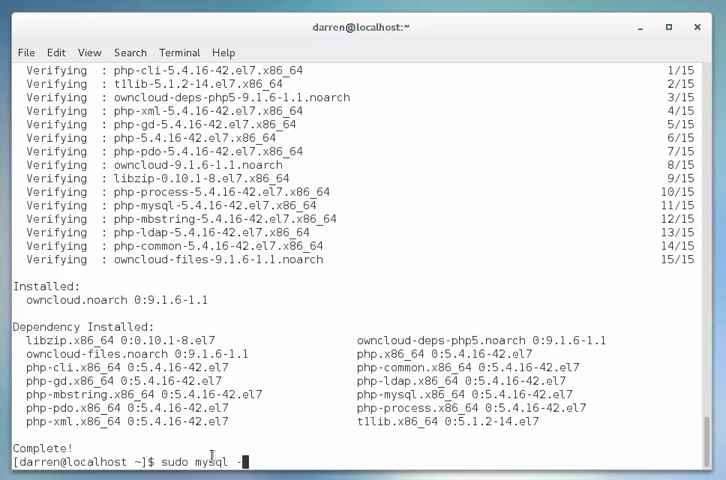
pyautogui.write('-u root')
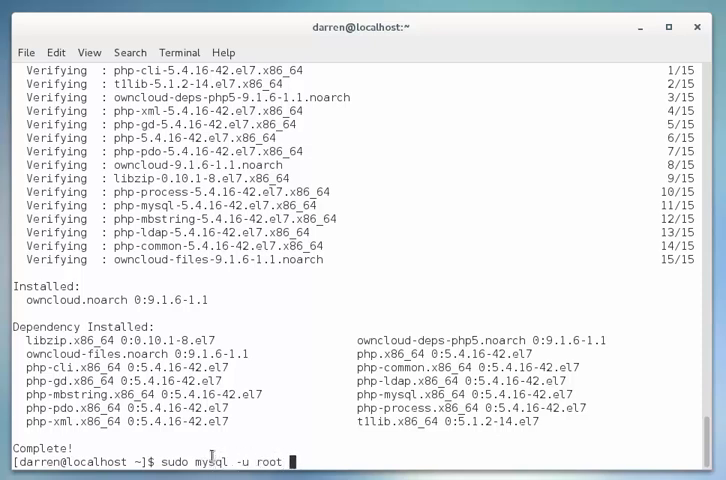
pyautogui.write('-p')
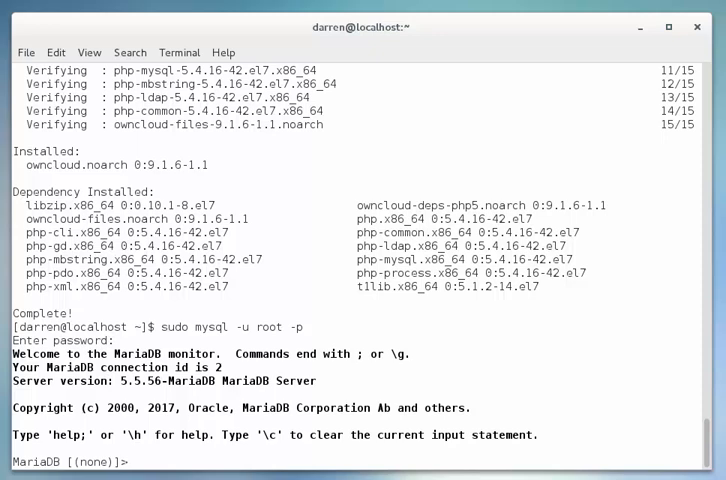
pyautogui.write('create database ownclo')
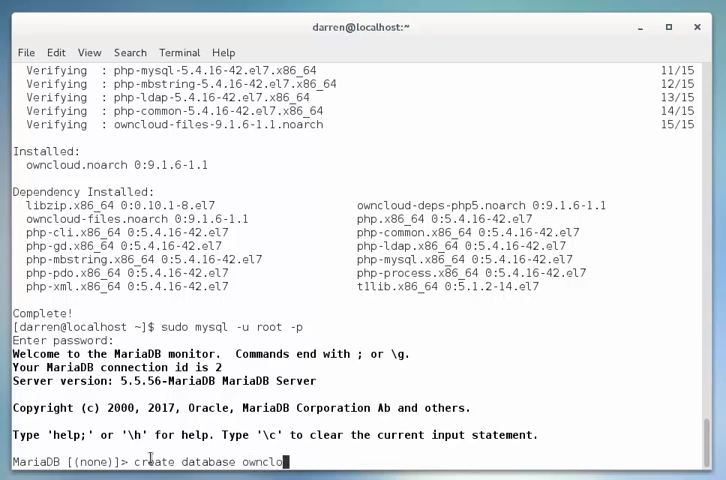
pyautogui.press('Return')
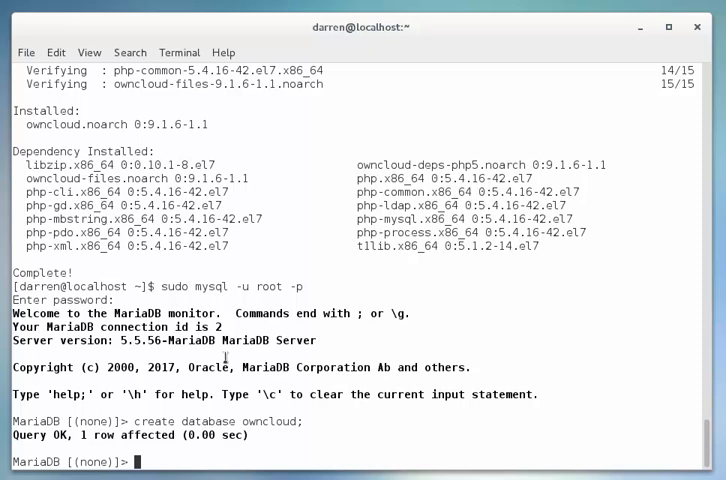
pyautogui.rightClick(128, 456)
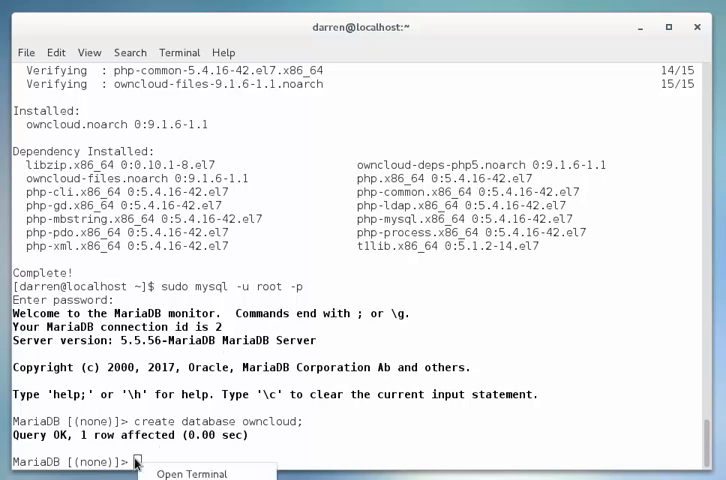
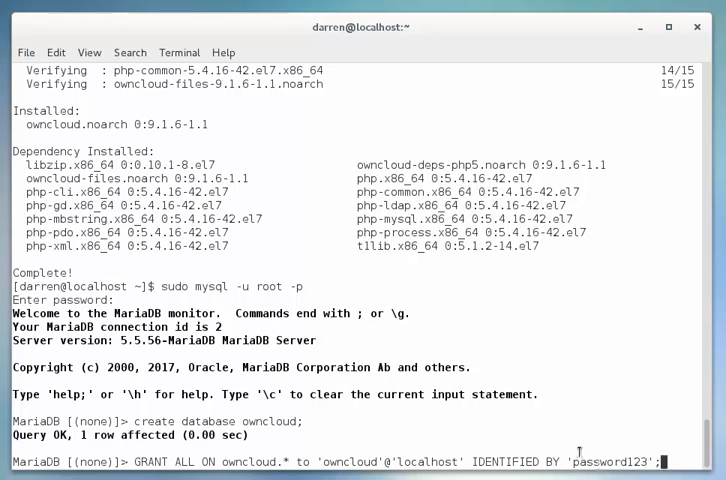
pyautogui.moveTo(676, 440)
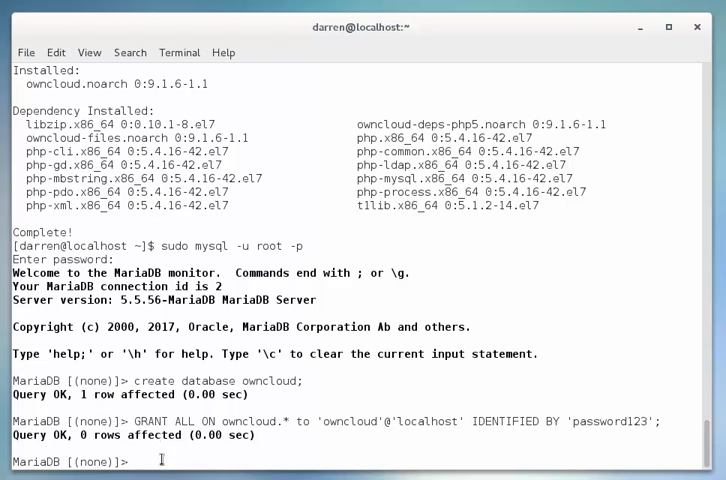
# Step: Flush privileges, exit MariaDB, and start entering localhost/ in the Firefox address bar
pyautogui.write('flush privileg')
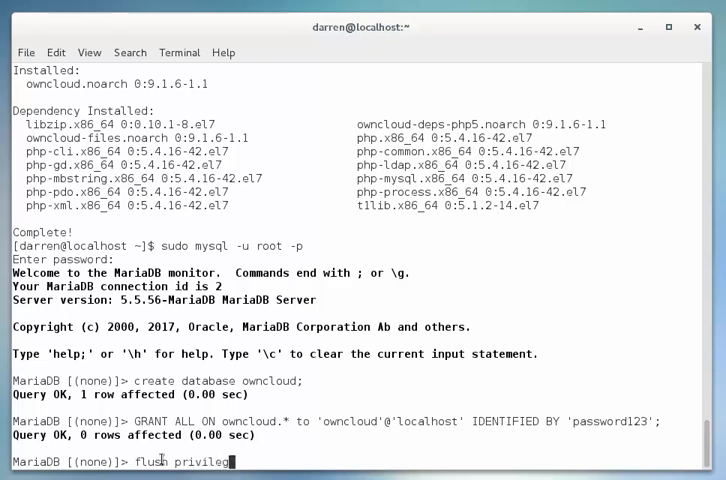
pyautogui.press('Return')
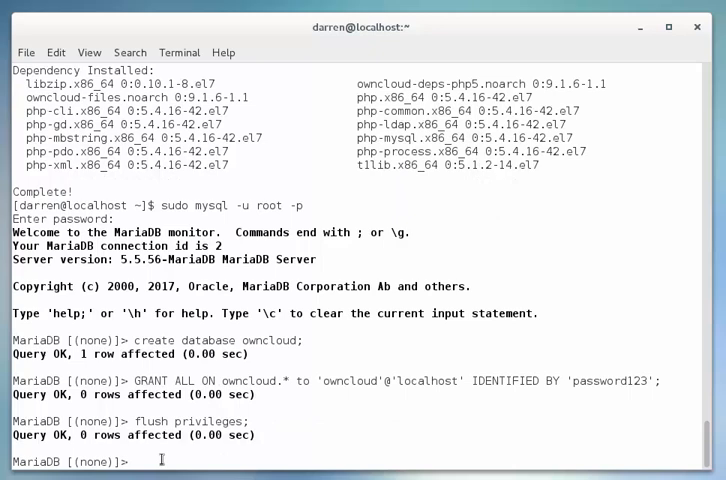
pyautogui.write('exit')
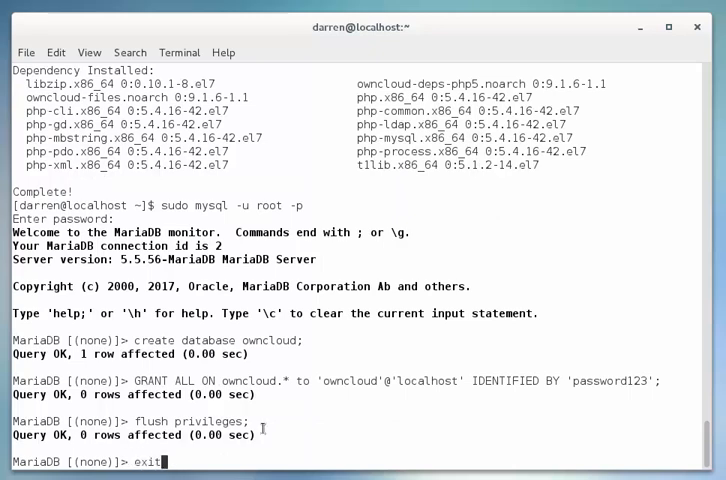
pyautogui.press('Return')
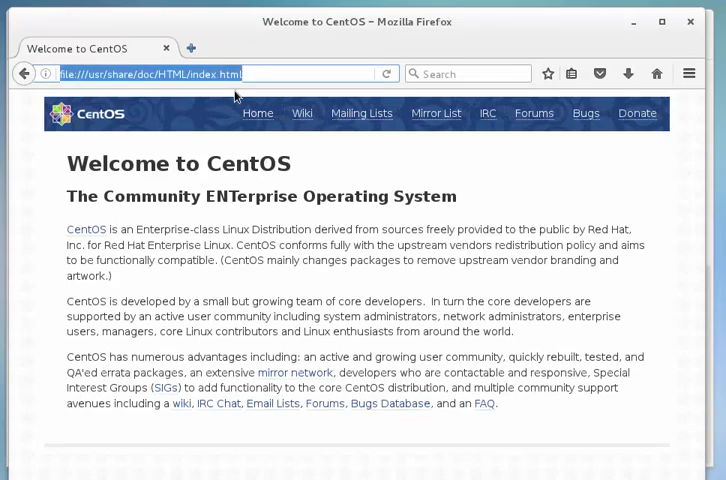
pyautogui.write('localhost/')
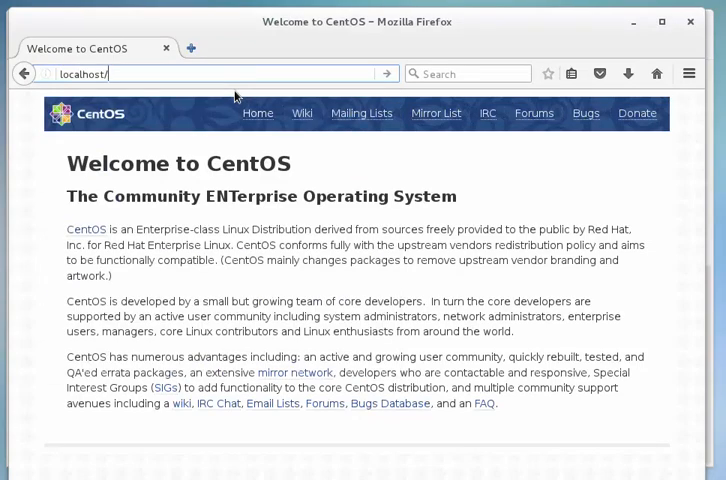
# Step: Load localhost/owncloud/ in Firefox, which reports it cannot write into the config directory
pyautogui.write('localhost/owncloud/')
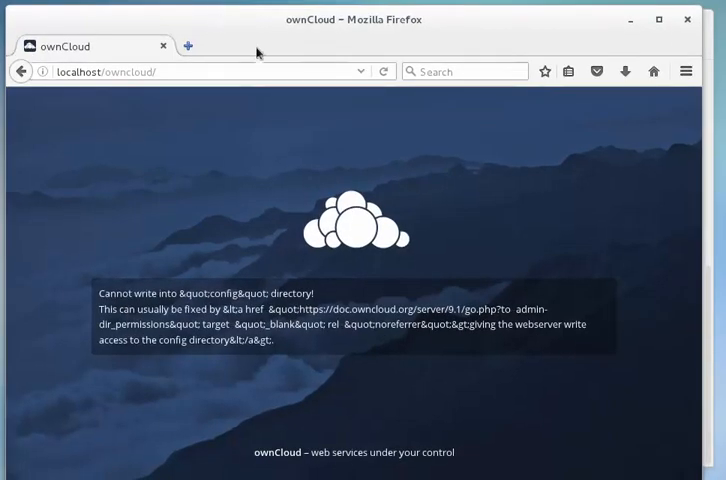
pyautogui.moveTo(596, 152)
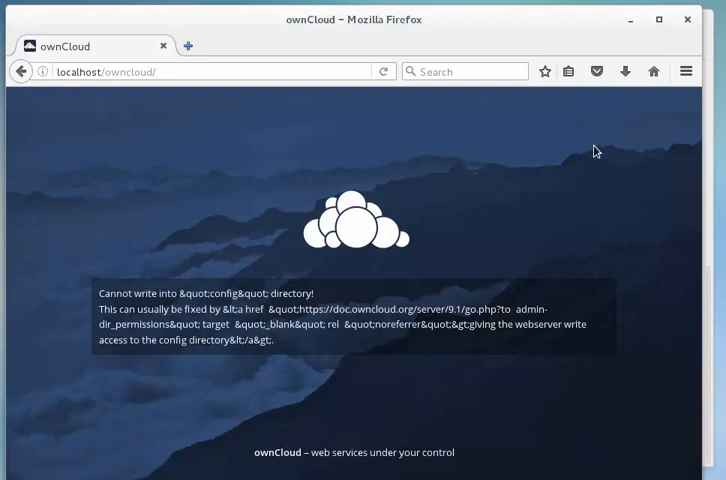
pyautogui.moveTo(644, 20)
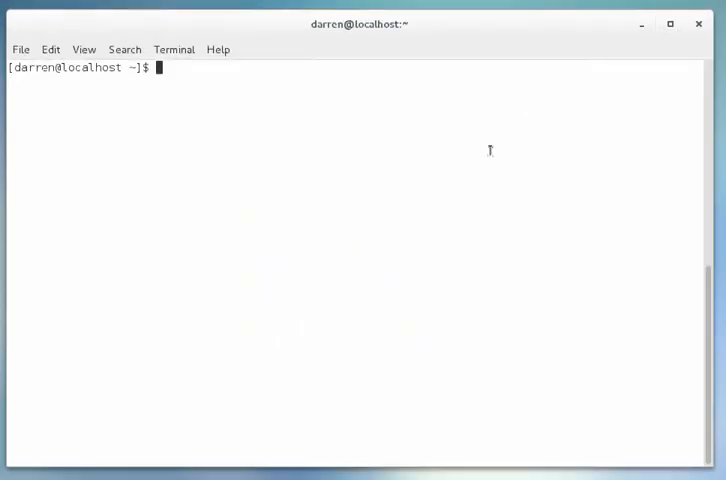
# Step: Run sudo setenforce 0 so the web server can write ownCloud's config directory
pyautogui.write('sudo sete')
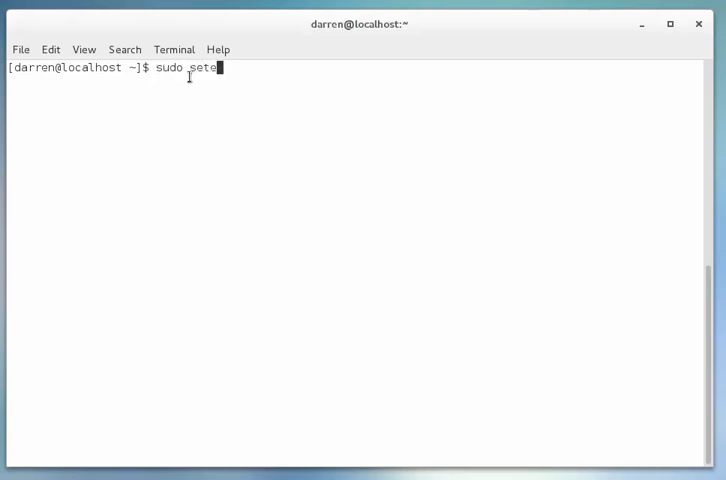
pyautogui.write('nforce')
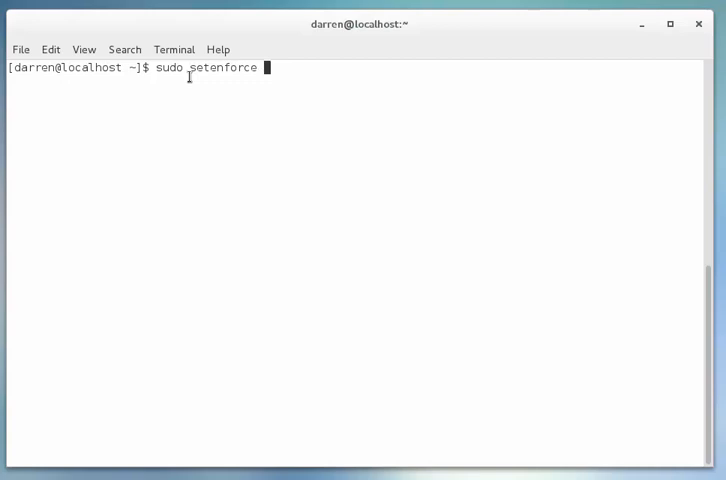
pyautogui.write('0')
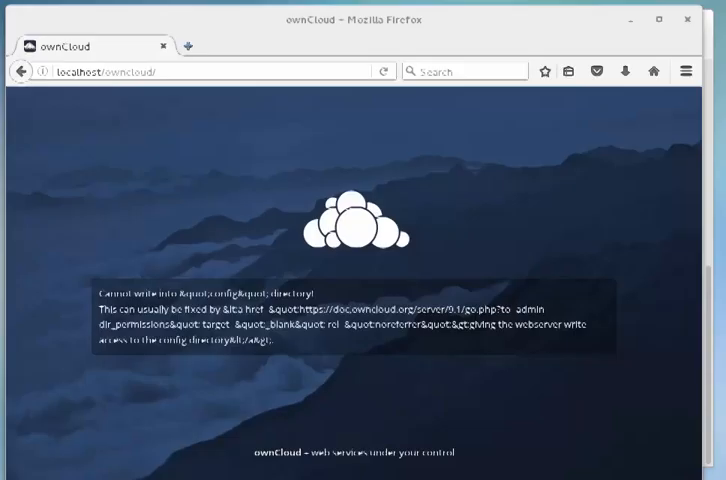
# Step: Reload localhost/owncloud/ so the admin-account creation form appears, and move down it
pyautogui.click(384, 72)
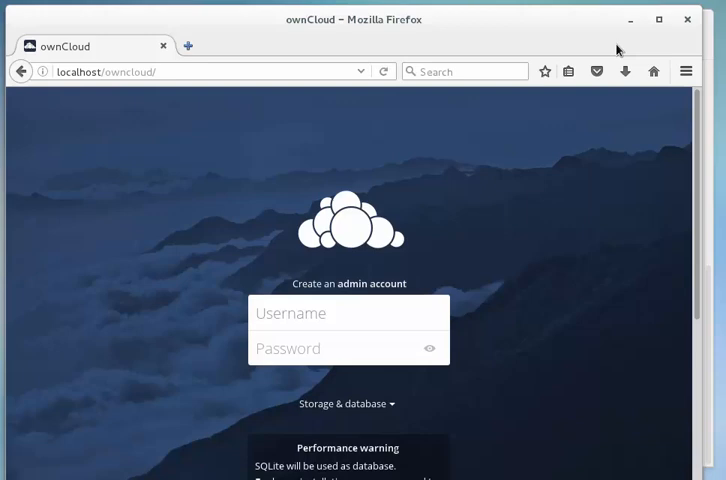
pyautogui.moveTo(604, 20)
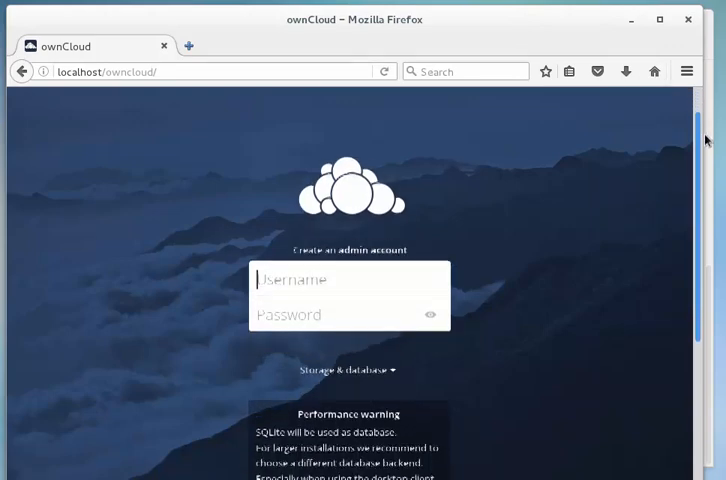
pyautogui.scroll(-3)
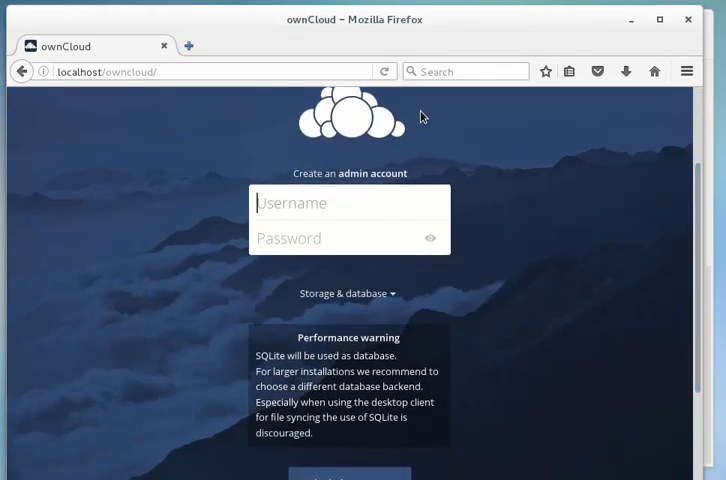
pyautogui.moveTo(376, 310)
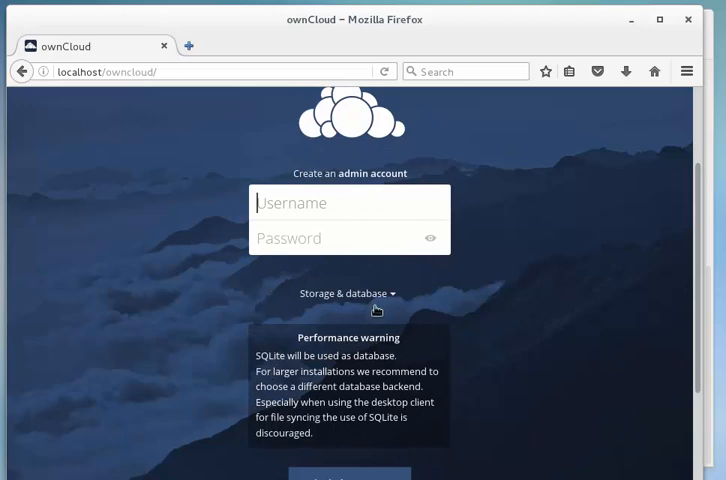
# Step: Under Storage & database choose MySQL/MariaDB with user owncloud, its password, and database owncloud
pyautogui.click(348, 292)
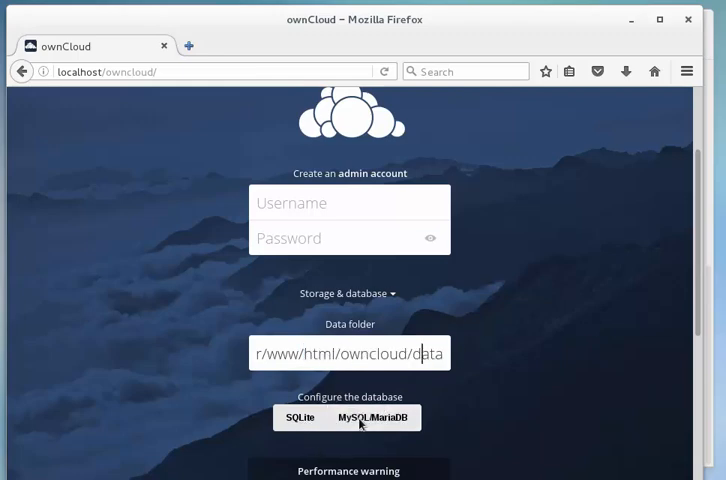
pyautogui.click(374, 416)
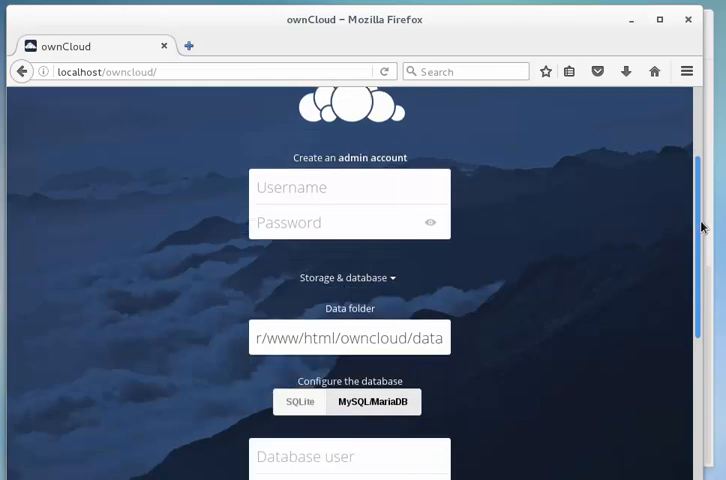
pyautogui.scroll(-3)
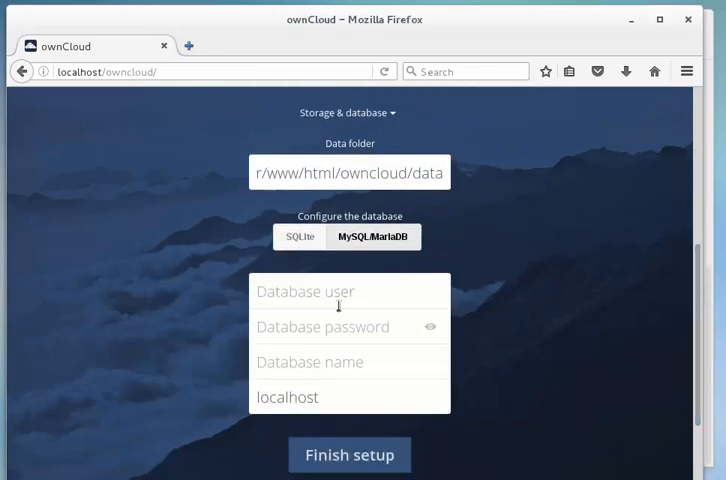
pyautogui.moveTo(268, 318)
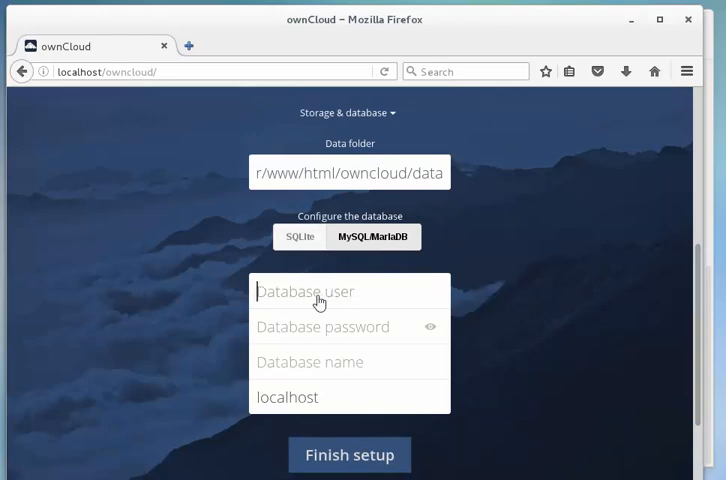
pyautogui.write('owncloud')
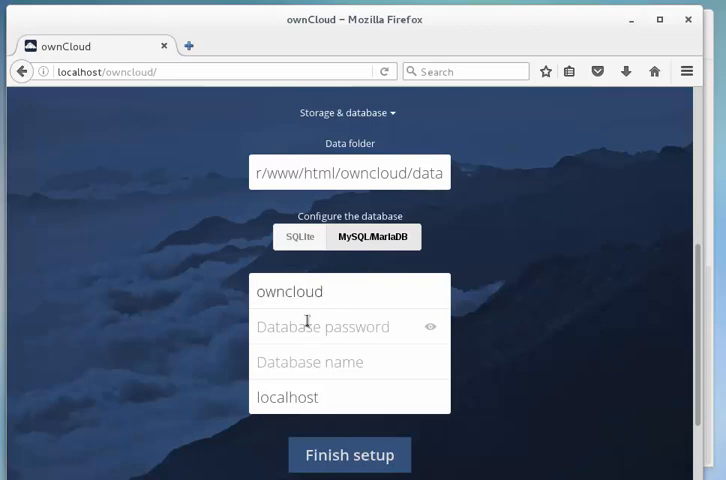
pyautogui.write('••')
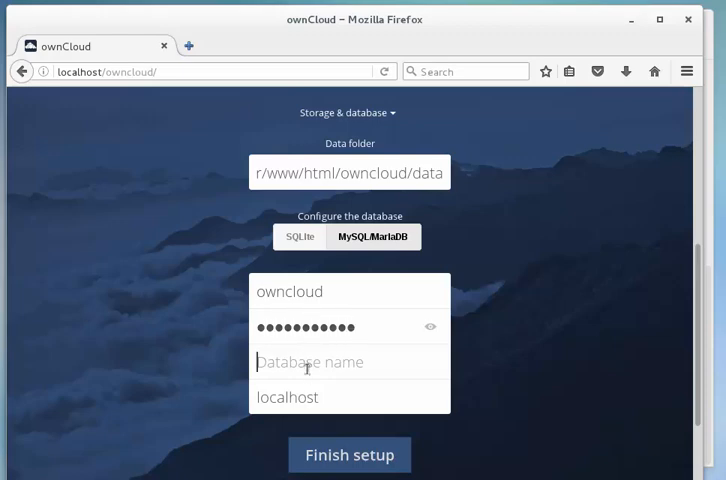
pyautogui.write('own')
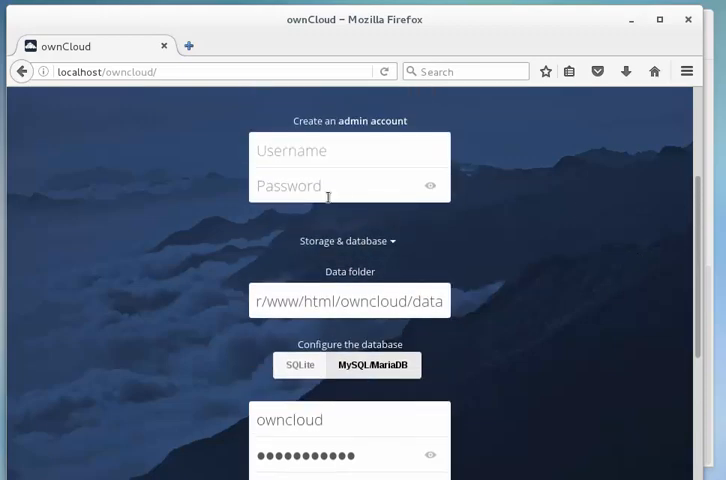
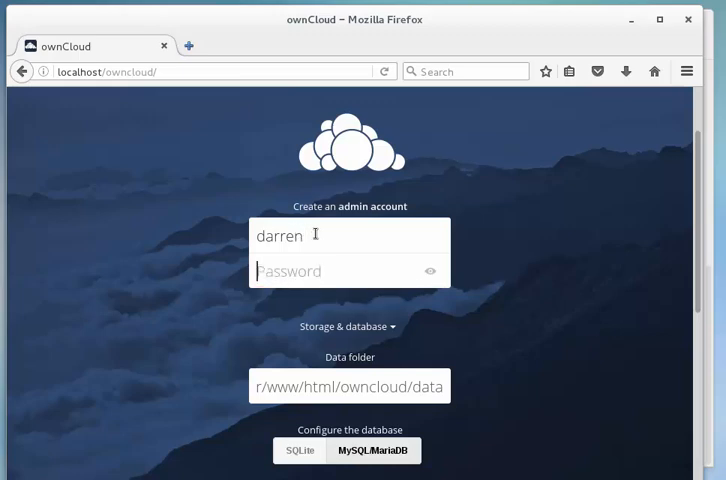
pyautogui.write('password')
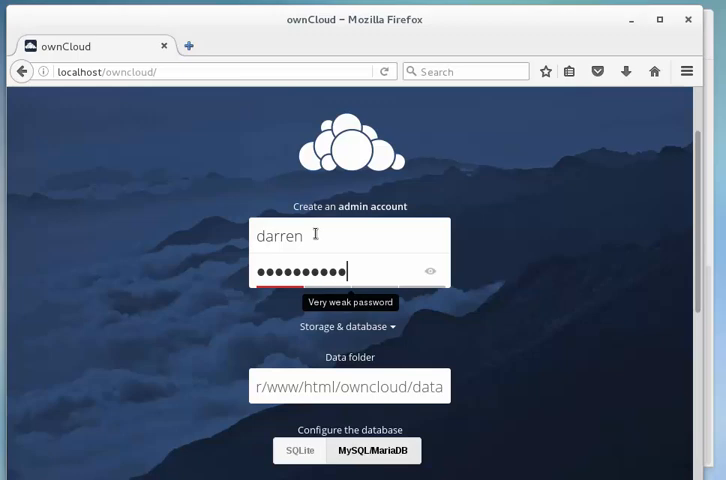
pyautogui.scroll(-3)
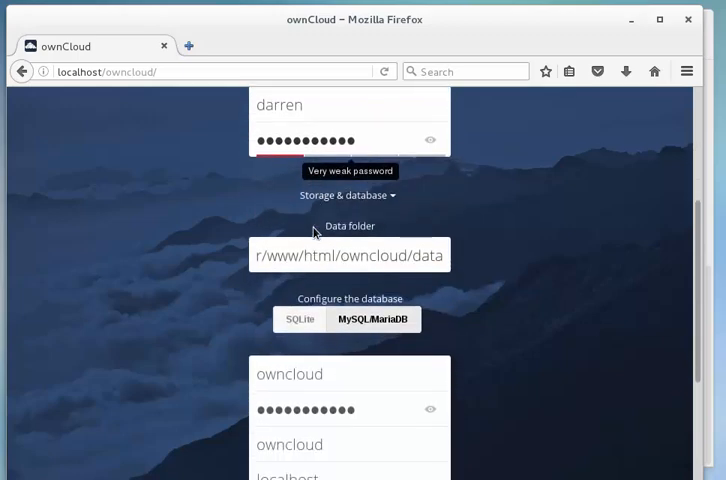
pyautogui.scroll(-3)
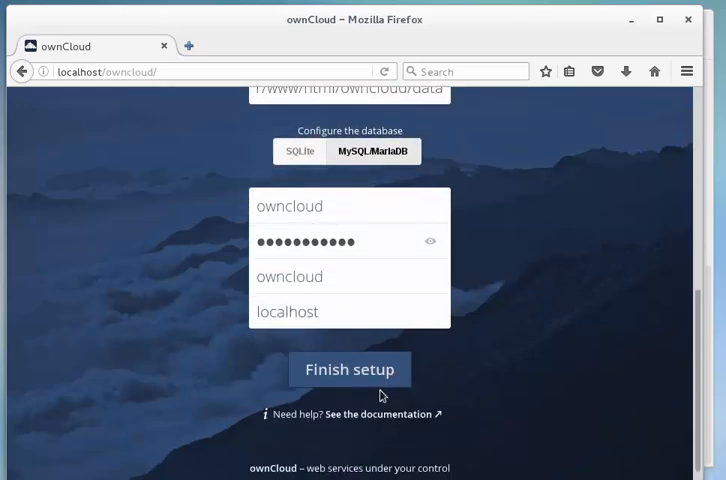
pyautogui.click(348, 368)
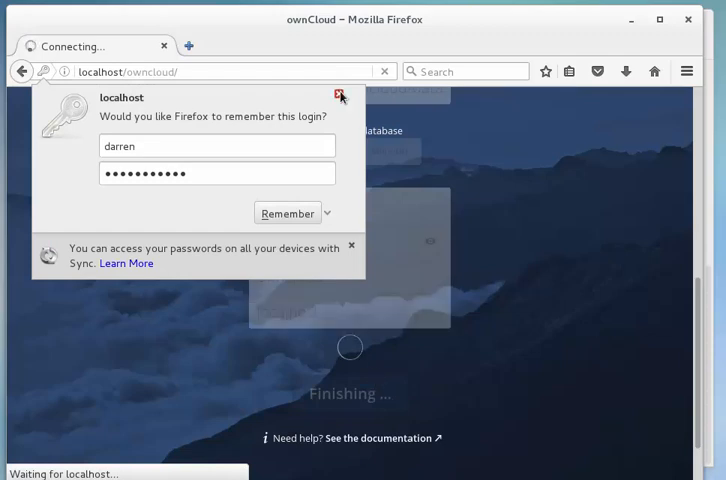
# Step: Decline Firefox's offer to remember the admin login and let setup finish
pyautogui.click(344, 94)
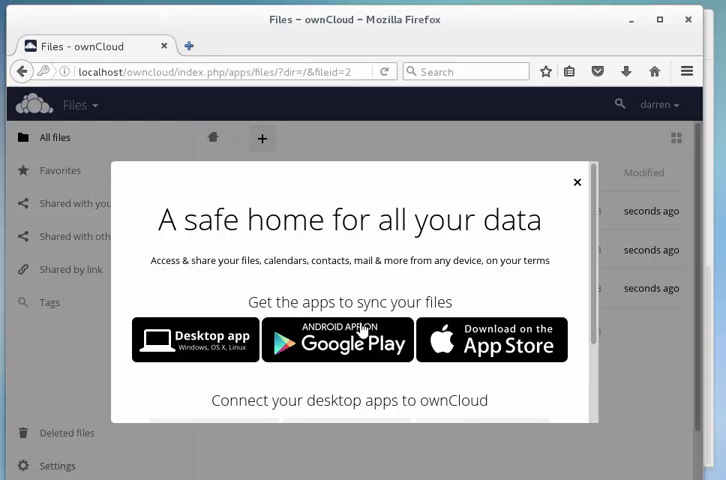
pyautogui.moveTo(302, 356)
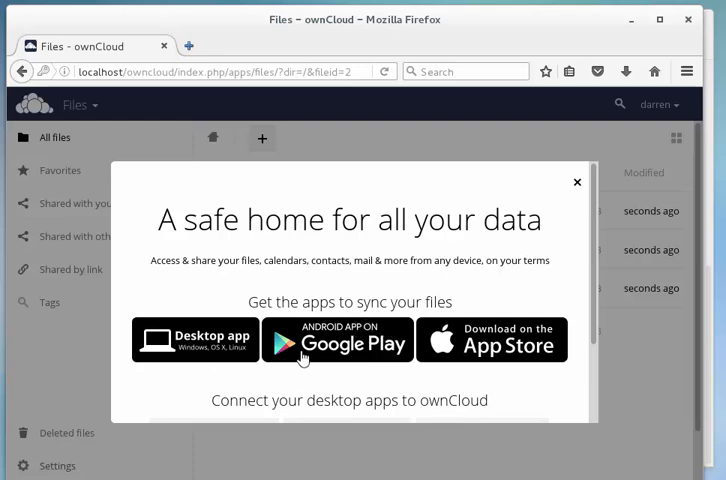
pyautogui.moveTo(186, 322)
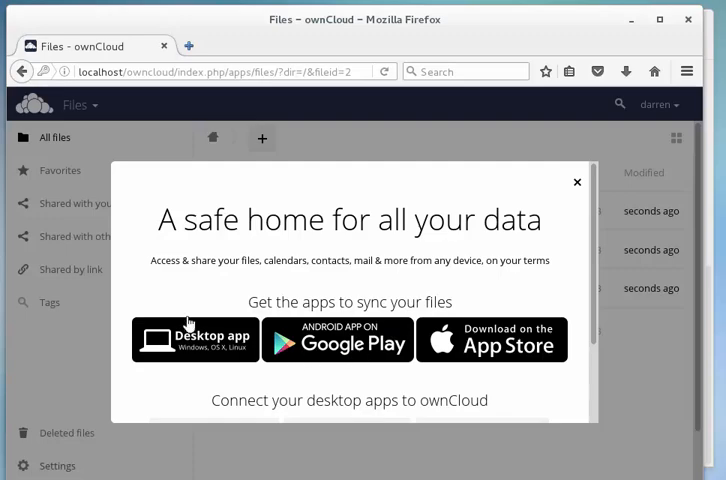
pyautogui.moveTo(576, 184)
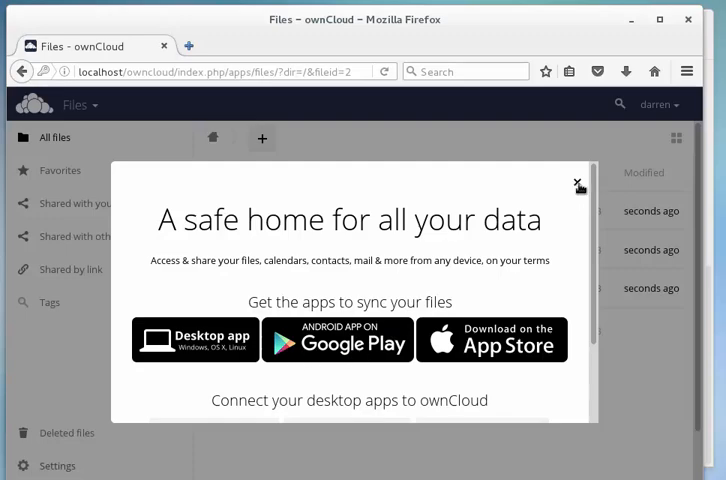
# Step: Dismiss the 'A safe home for all your data' welcome dialog to show the Files list
pyautogui.click(576, 184)
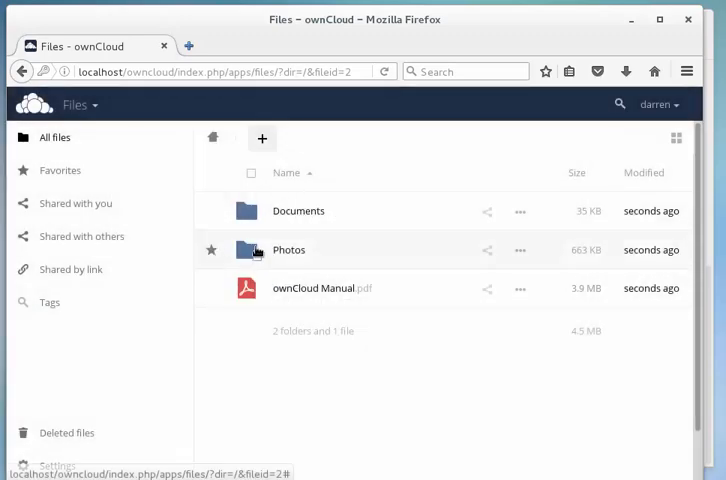